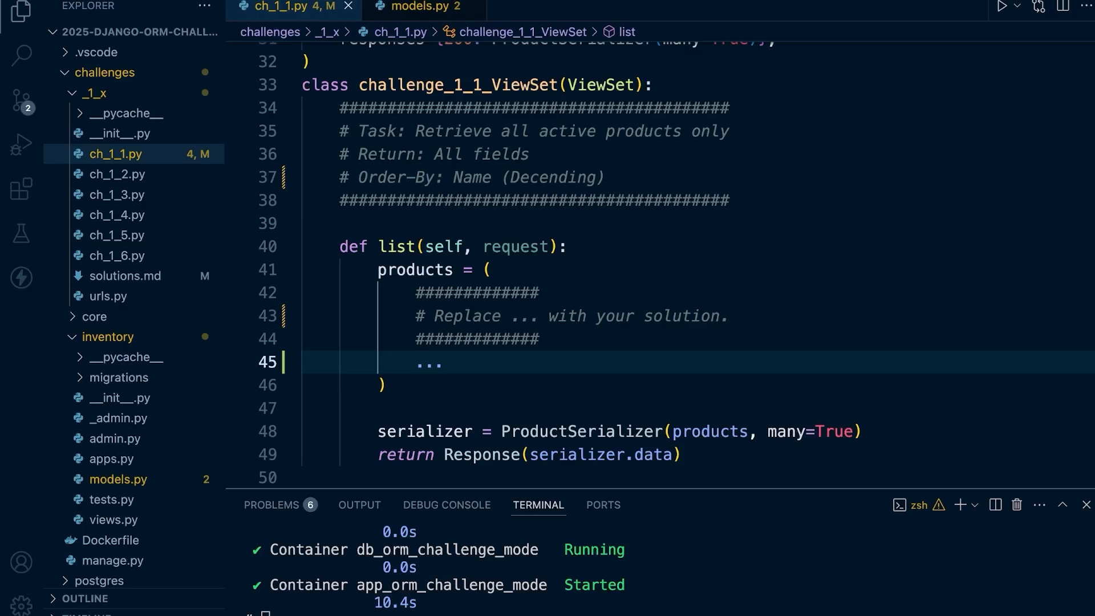
# Review the ordering requirement and the Product model's fields before editing the view
pyautogui.doubleClick(480, 154)
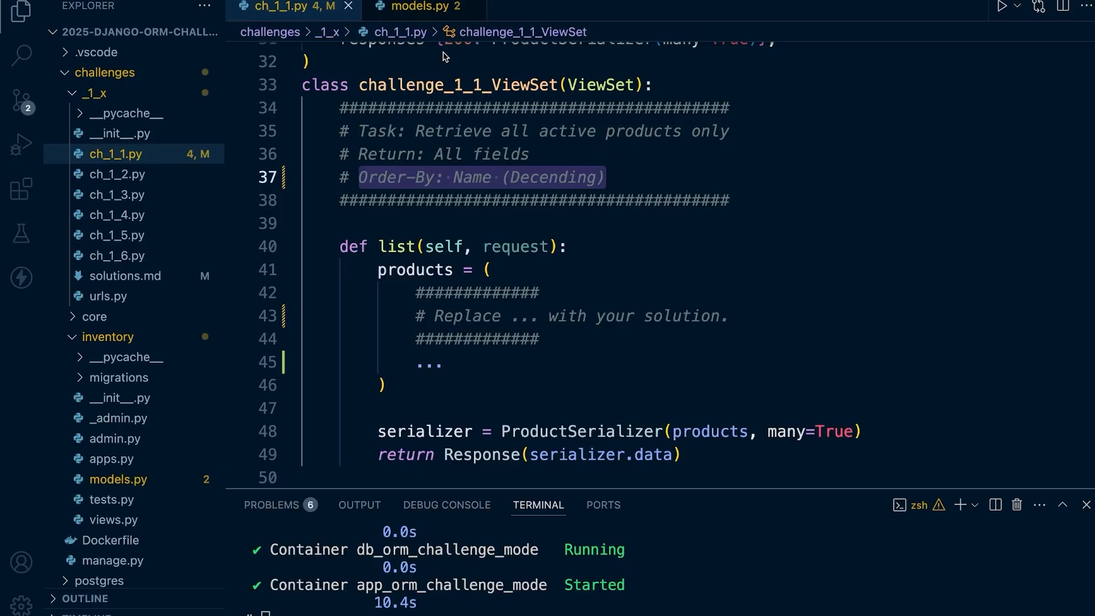
pyautogui.moveTo(415, 140)
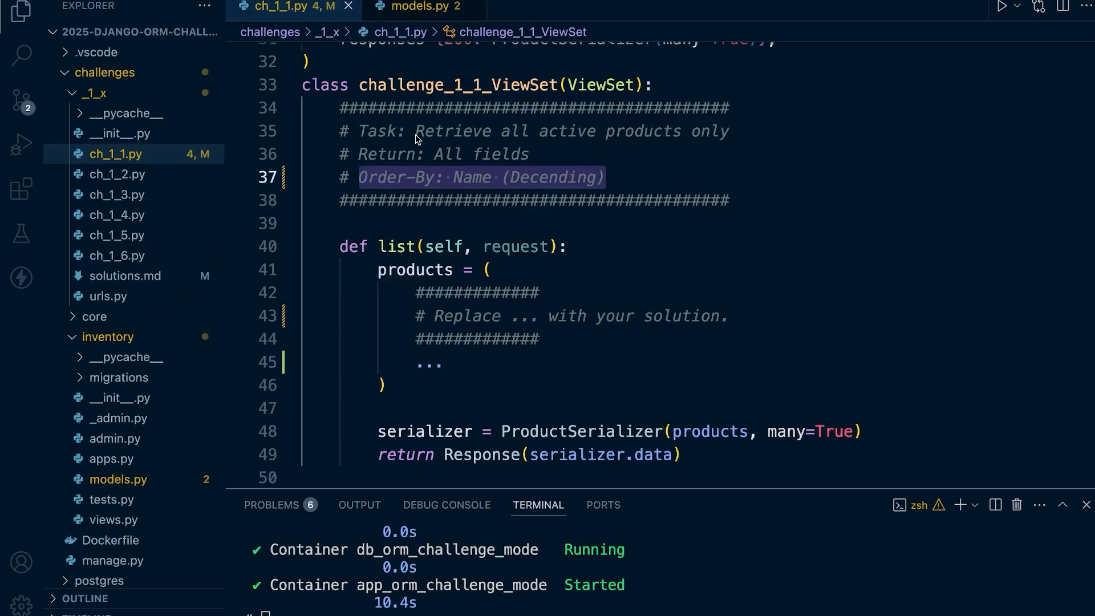
pyautogui.click(418, 7)
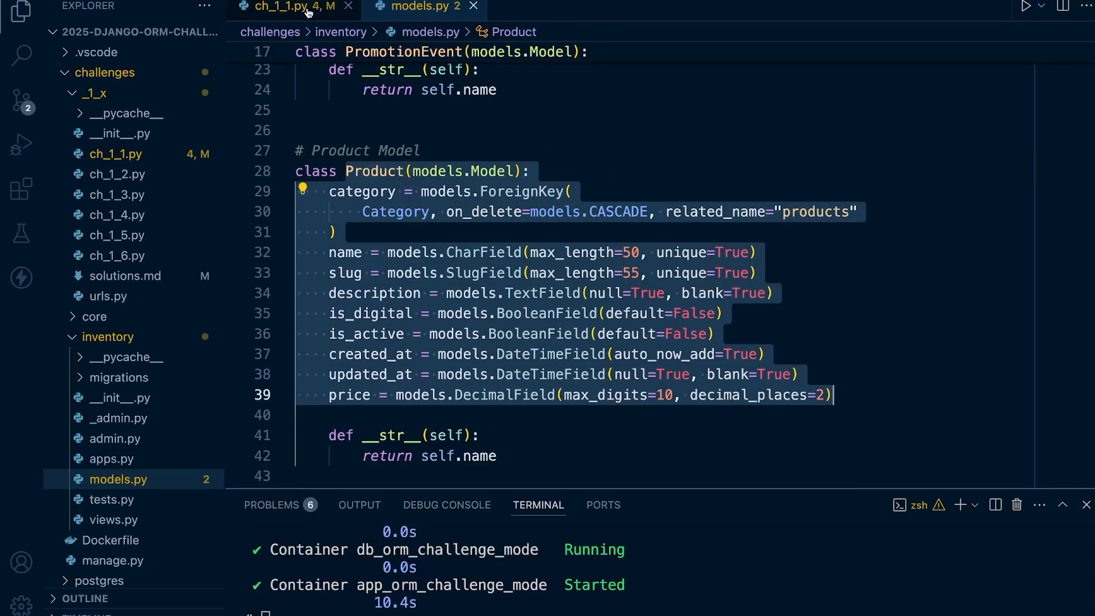
pyautogui.click(286, 7)
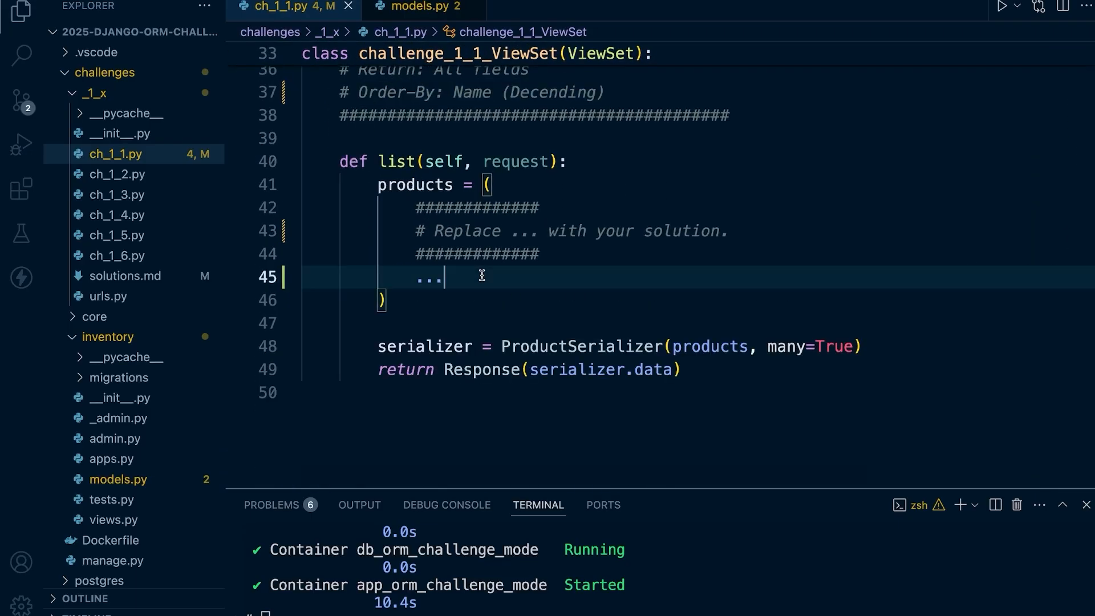
# Replace the ... placeholder on line 45 with Product.objects.all()
pyautogui.write('Prodyuc')
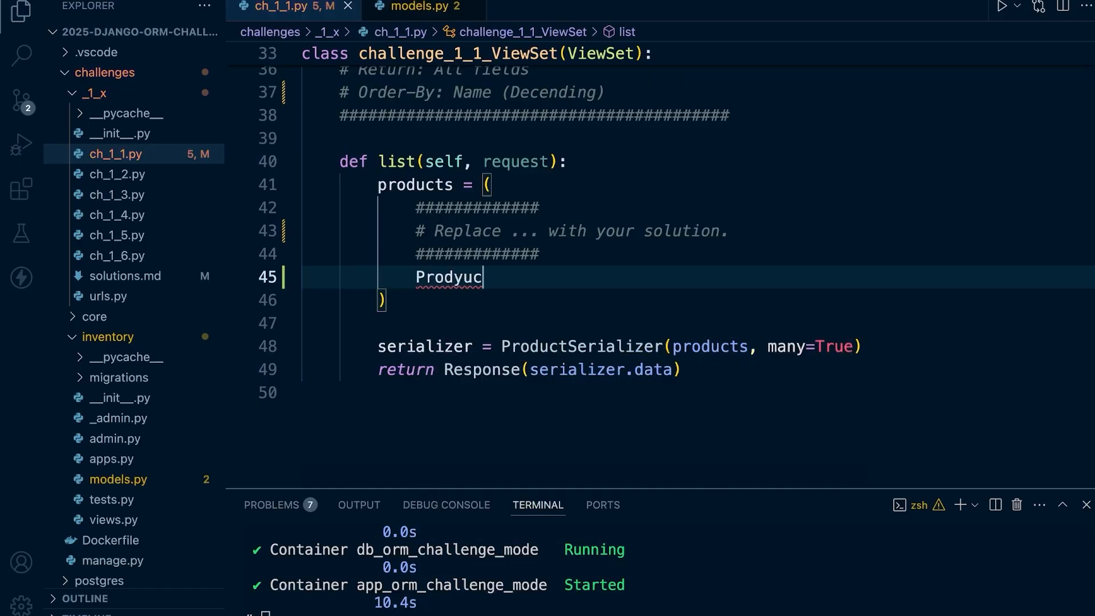
pyautogui.write('Product.')
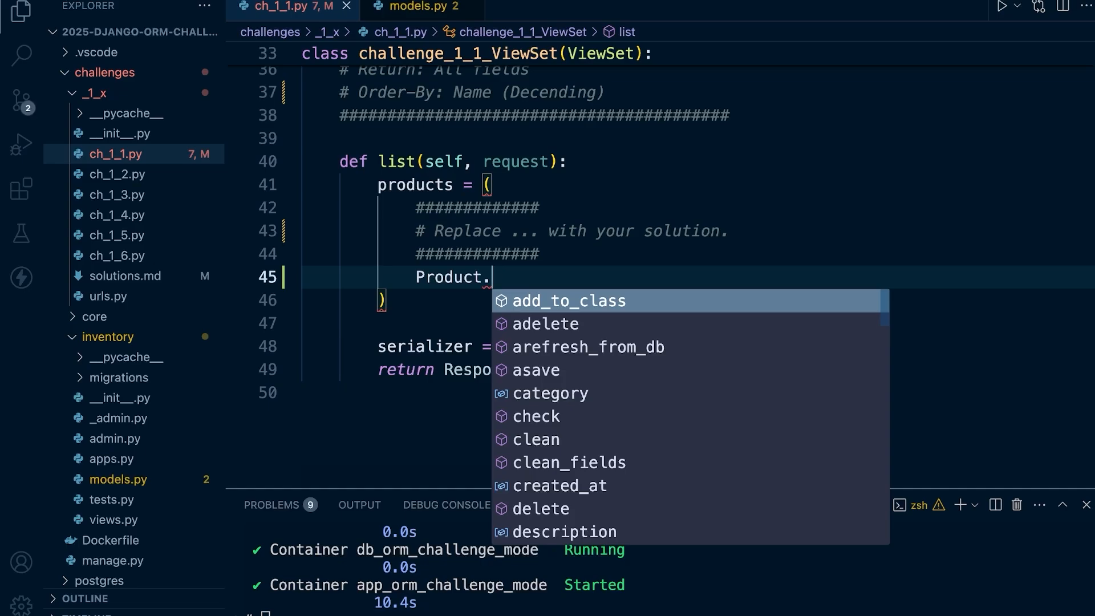
pyautogui.write('objects')
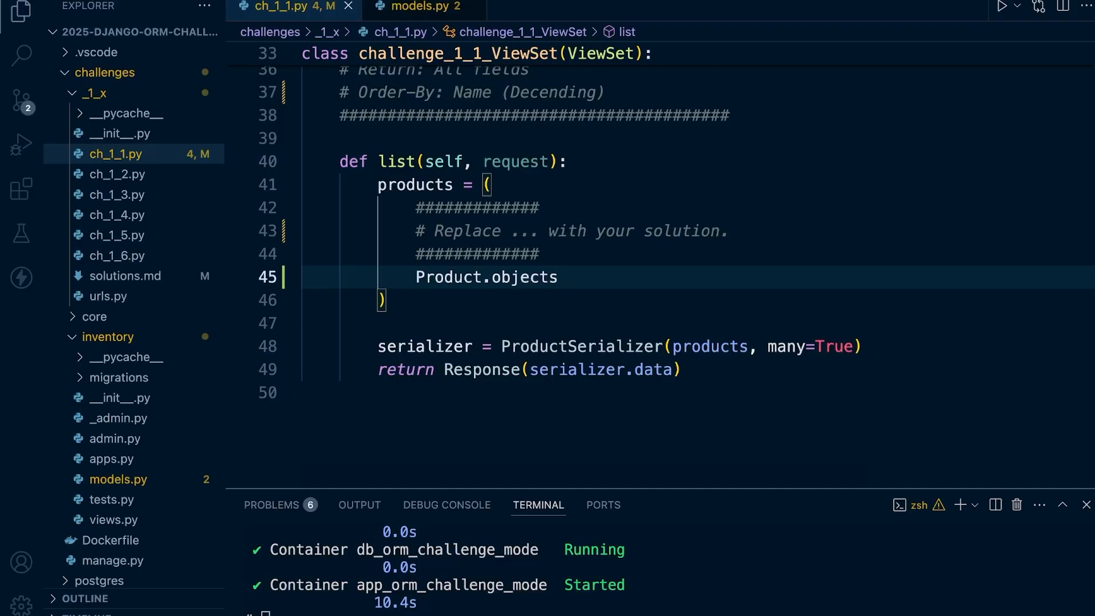
pyautogui.write('.')
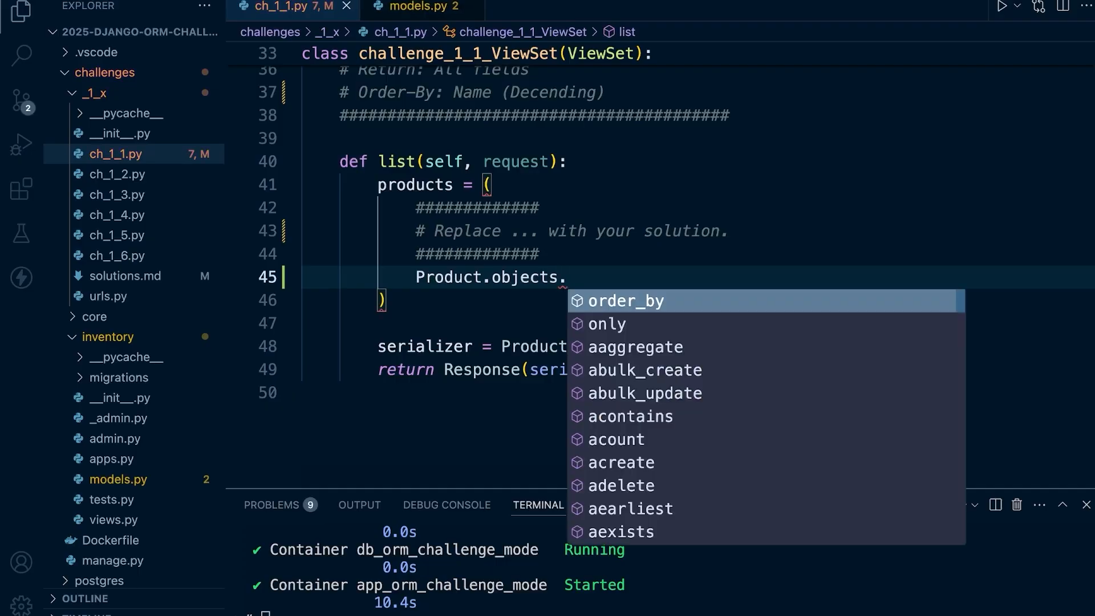
pyautogui.write('all(')
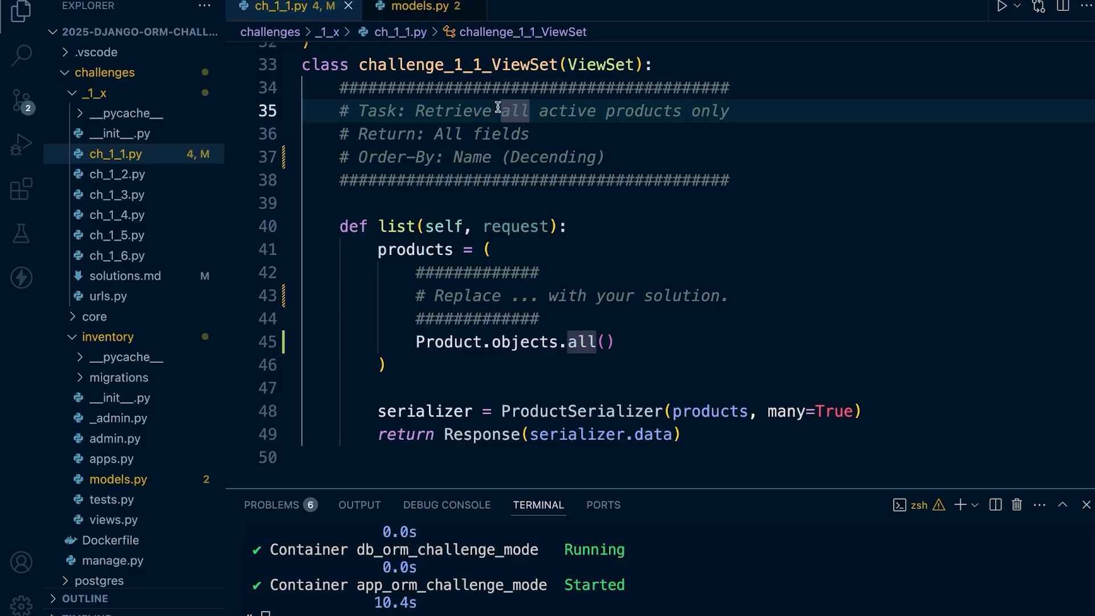
pyautogui.moveTo(500, 110); pyautogui.dragTo(730, 111)
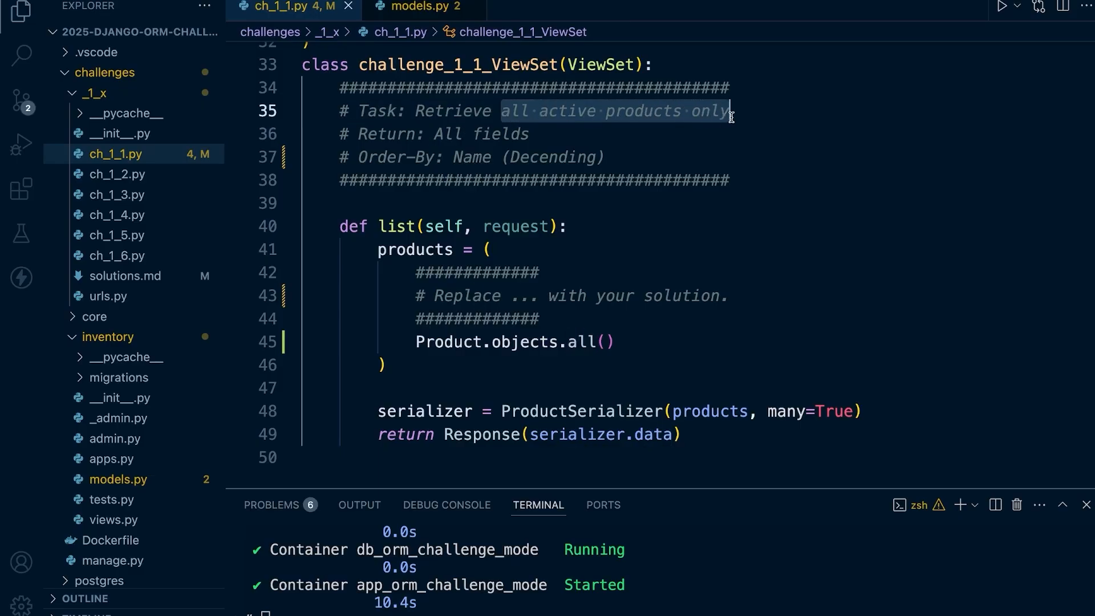
pyautogui.click(418, 7)
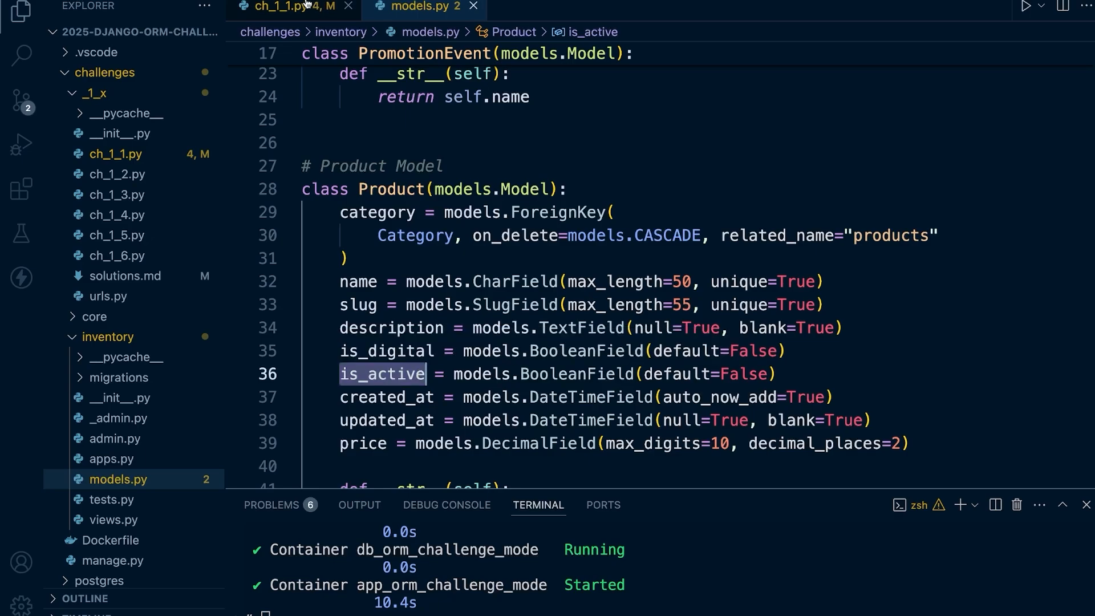
pyautogui.click(287, 7)
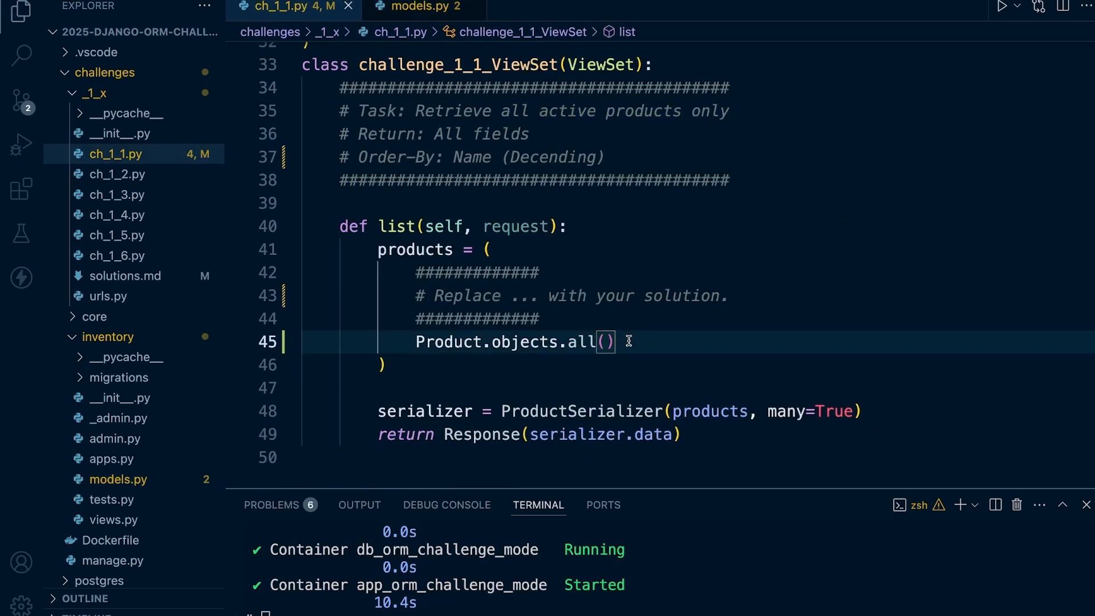
# Append .filter(is_active=True) so the query returns only active products
pyautogui.write('.filter(')
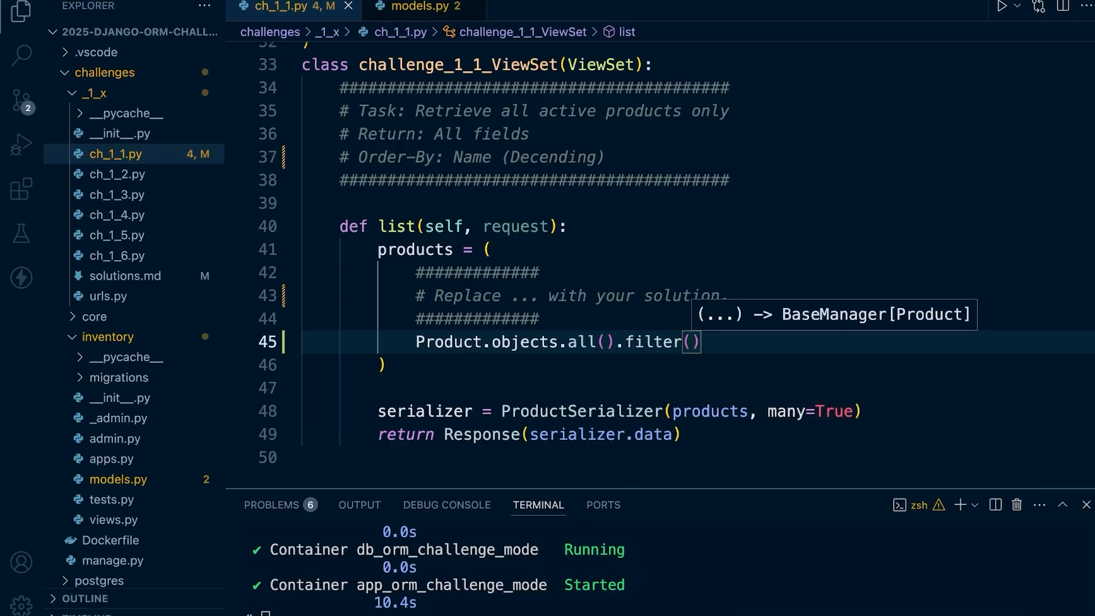
pyautogui.write('is_Ac')
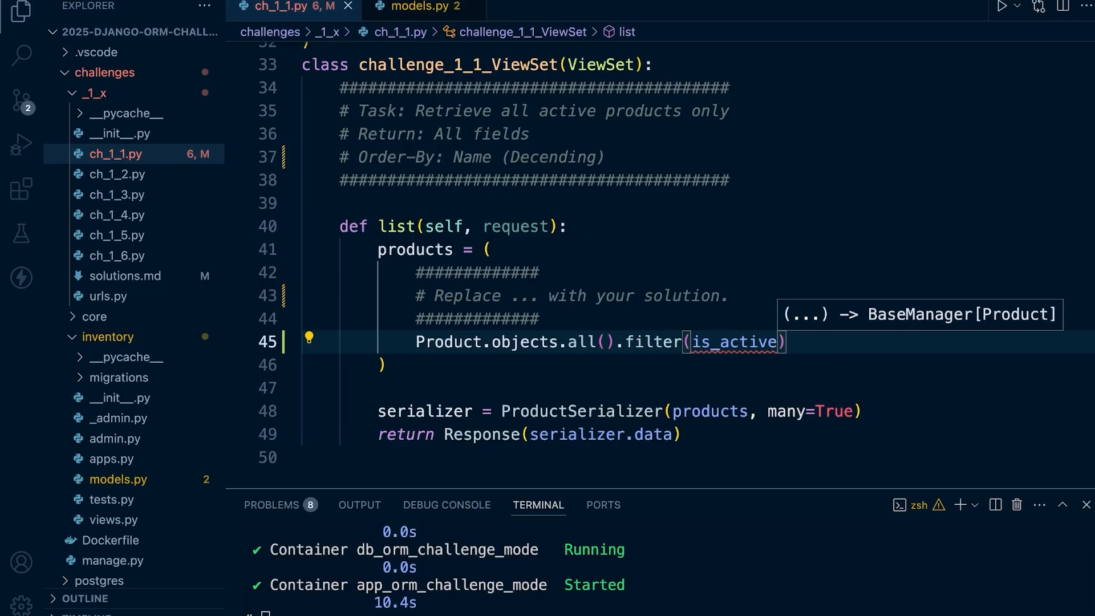
pyautogui.write('=True')
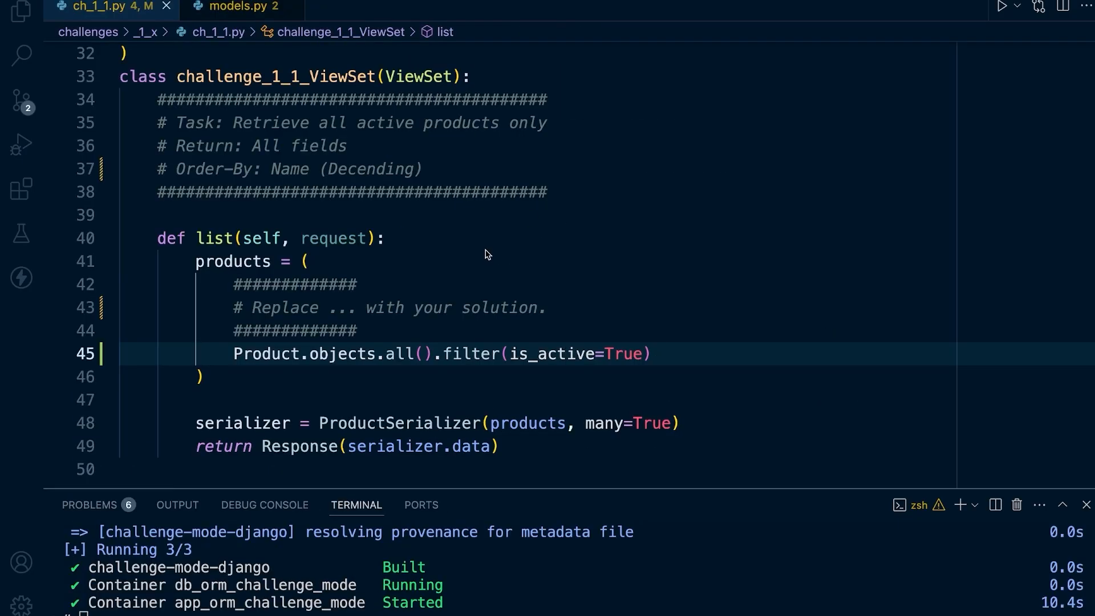
# Chain .order_by("name") after the active filter to sort by name
pyautogui.doubleClick(300, 169)
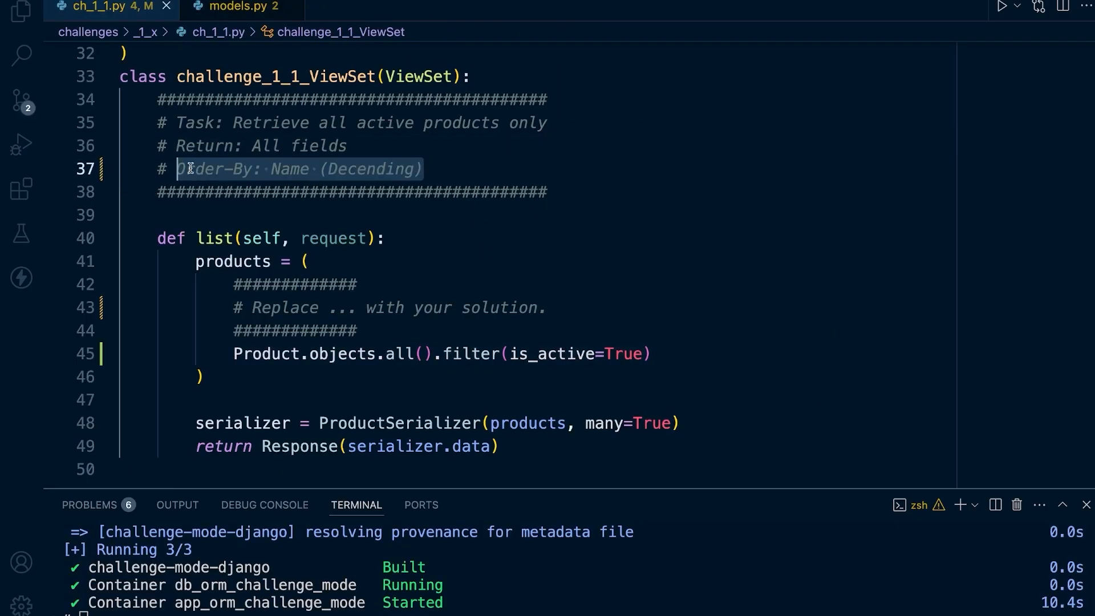
pyautogui.moveTo(333, 248)
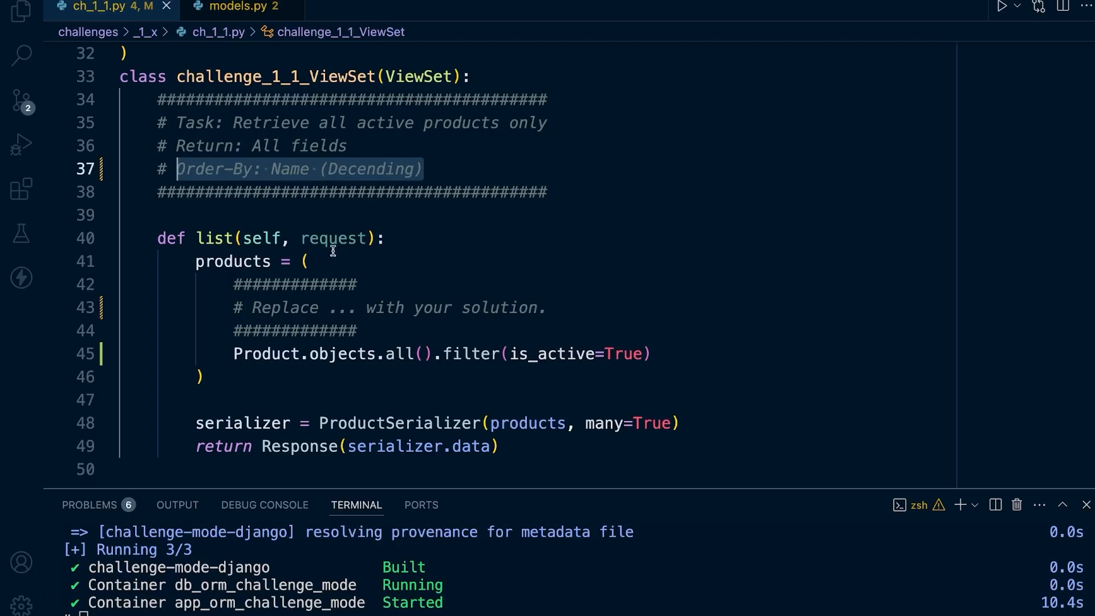
pyautogui.click(199, 376)
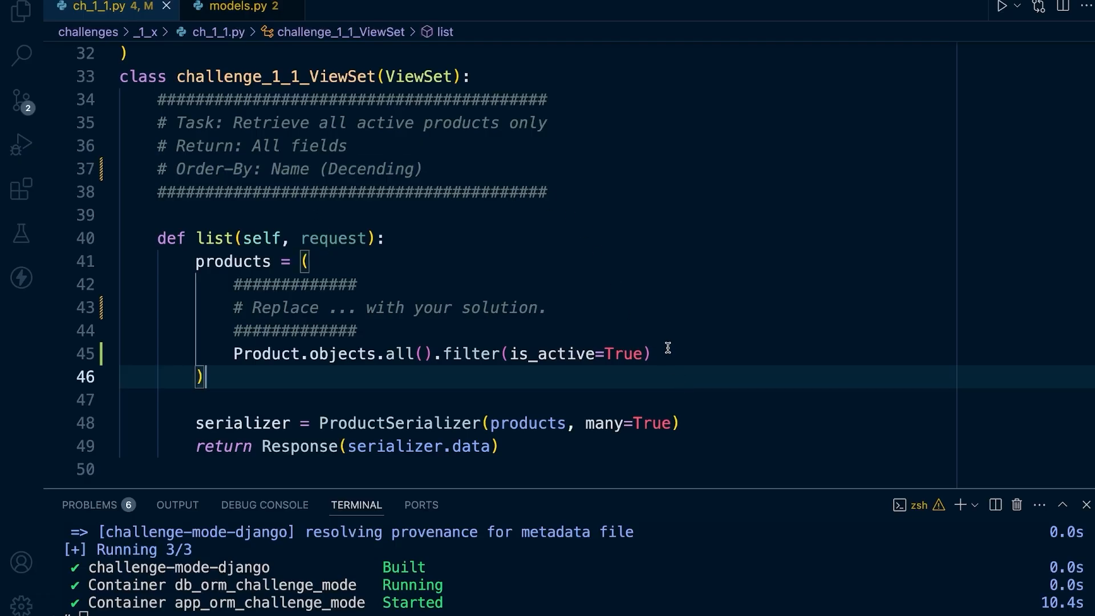
pyautogui.write('.order_by(')
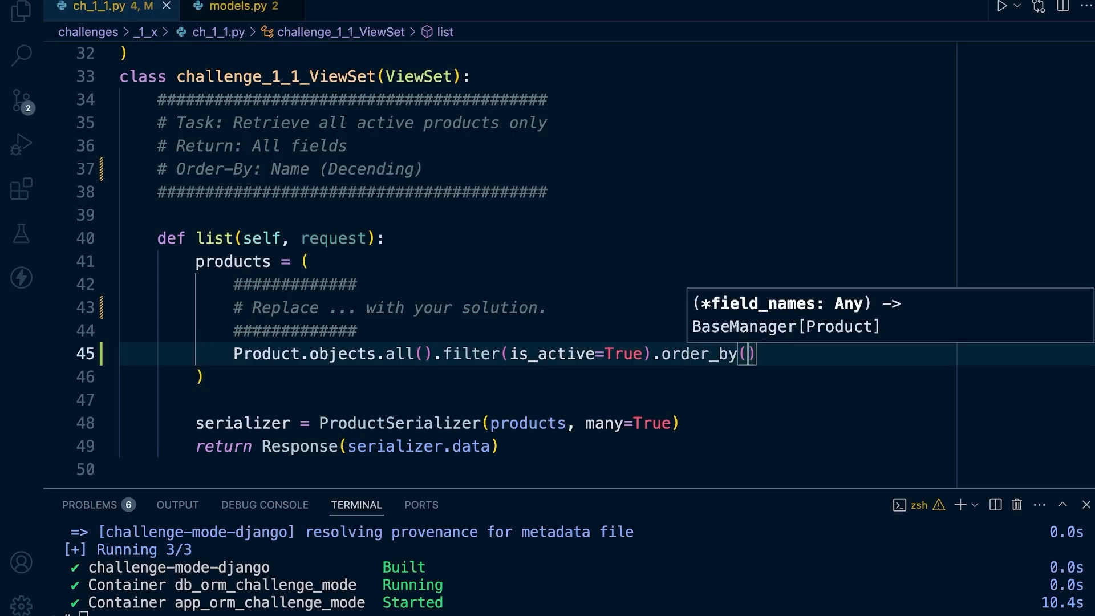
pyautogui.write('"name"')
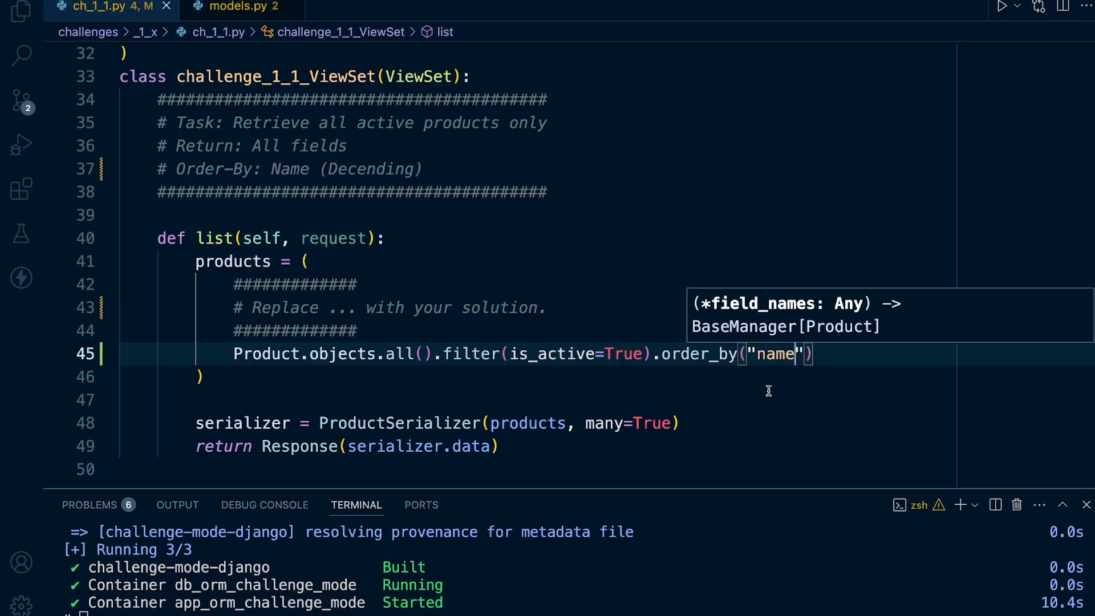
# Change the ordering to "-name" so products sort by name descending
pyautogui.doubleClick(372, 169)
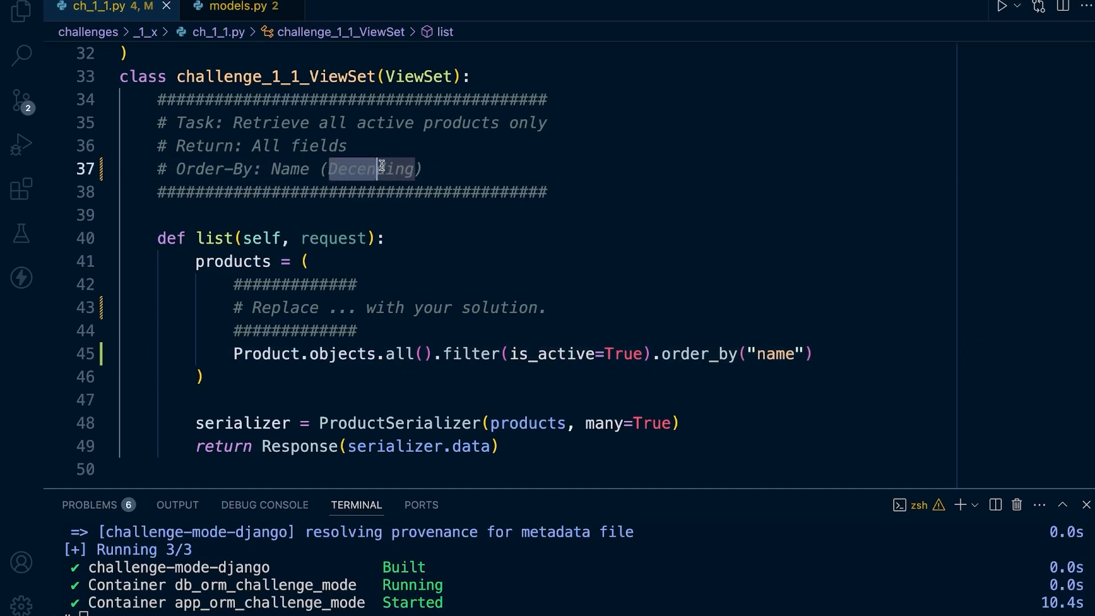
pyautogui.doubleClick(370, 169)
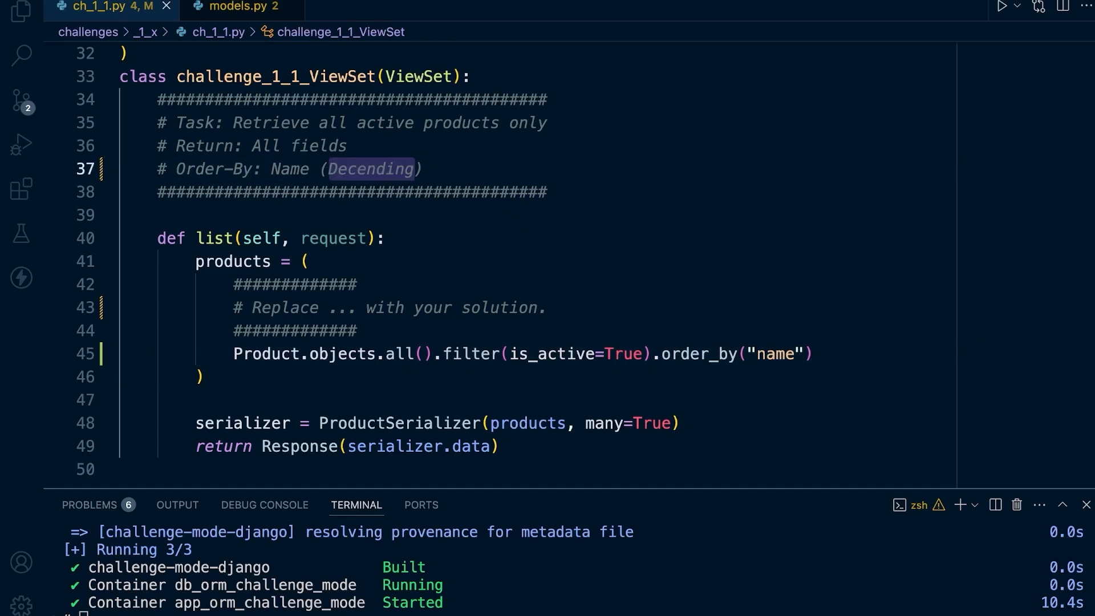
pyautogui.moveTo(792, 366)
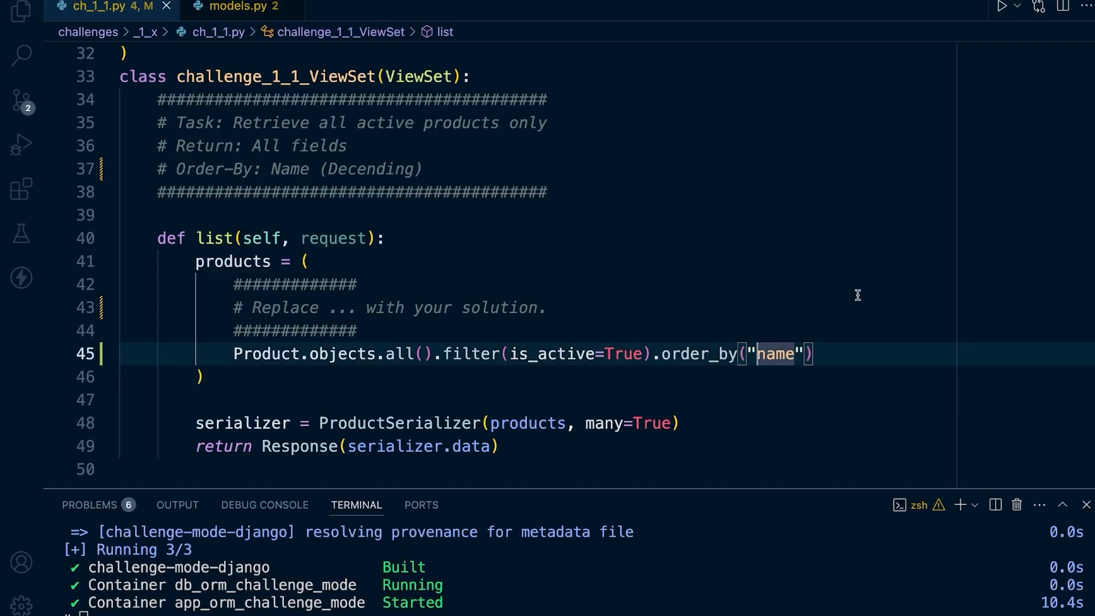
pyautogui.write('-')
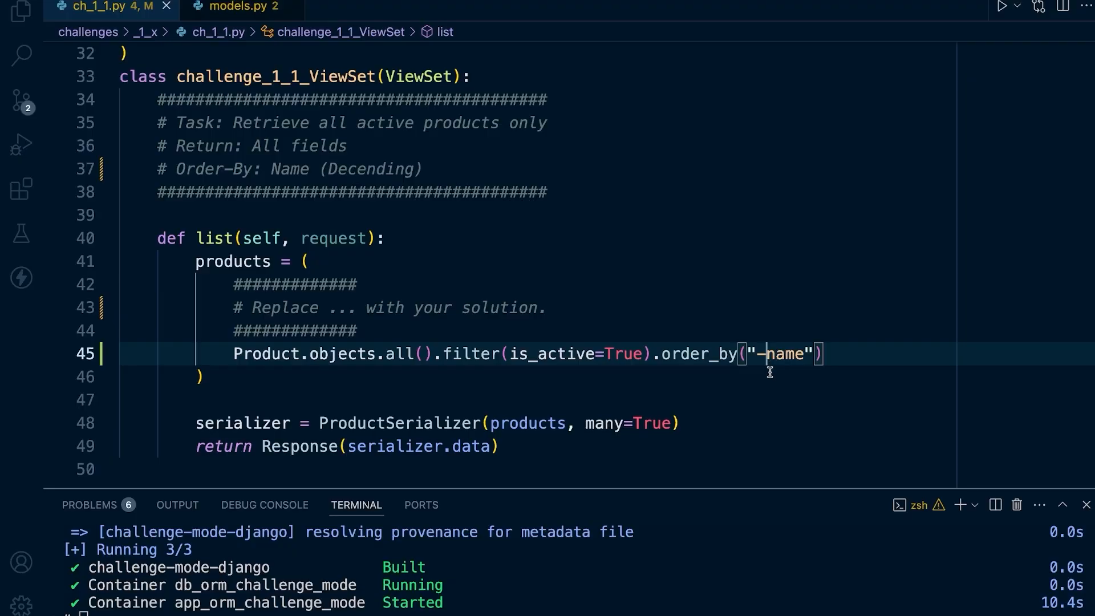
pyautogui.moveTo(785, 384)
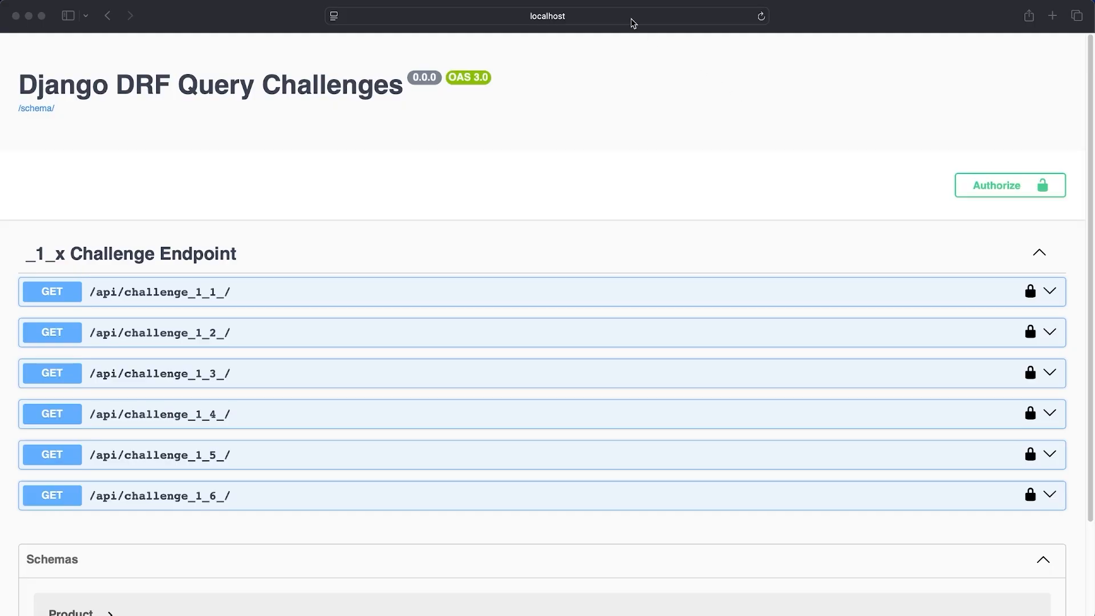
# Expand the GET /api/challenge_1_1_/ endpoint in the browser's Swagger docs
pyautogui.click(546, 15)
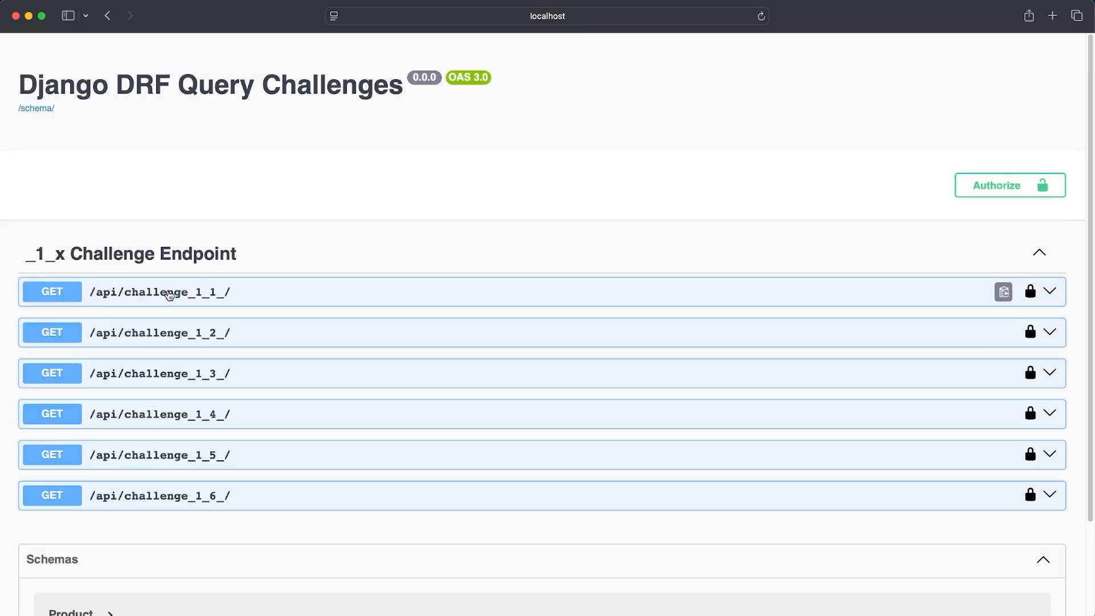
pyautogui.click(160, 292)
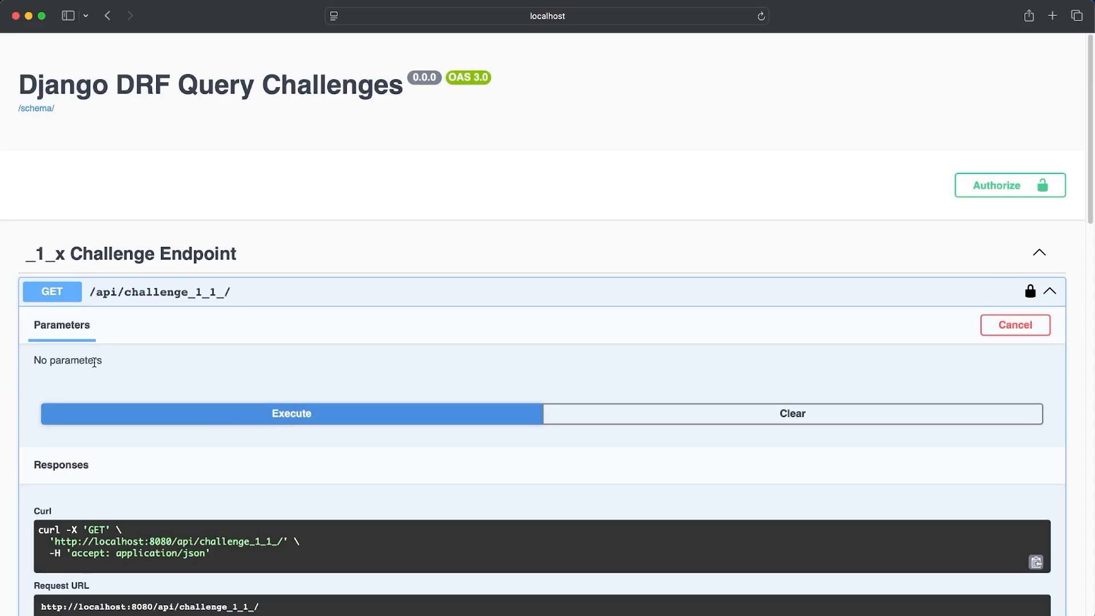
# Execute the request and confirm products list from iPhone 13 down to Asus ROG Zephyrus G14
pyautogui.click(291, 413)
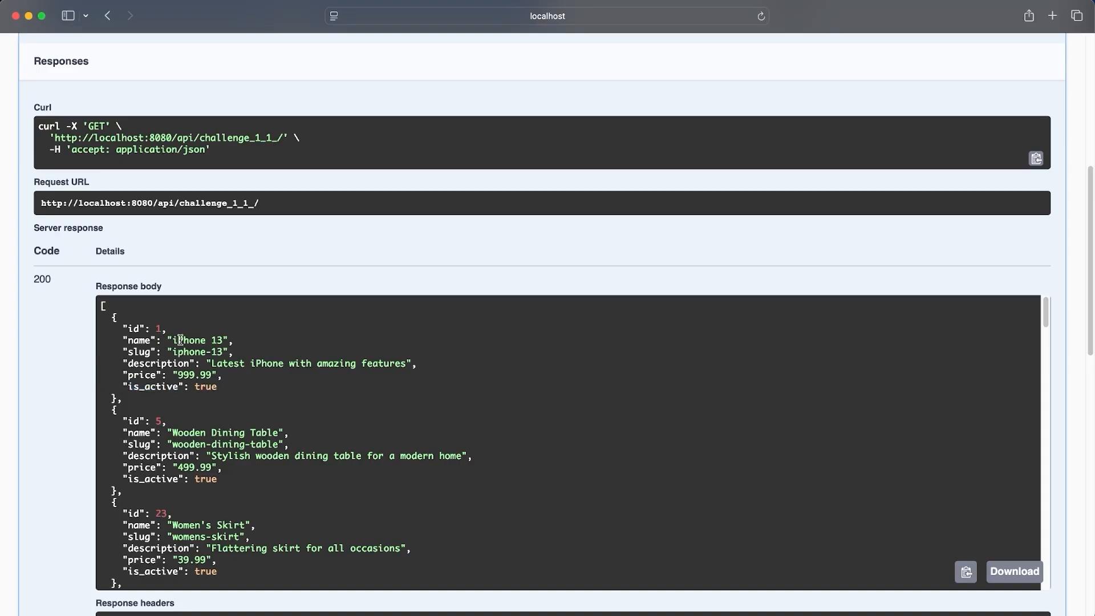
pyautogui.doubleClick(189, 340)
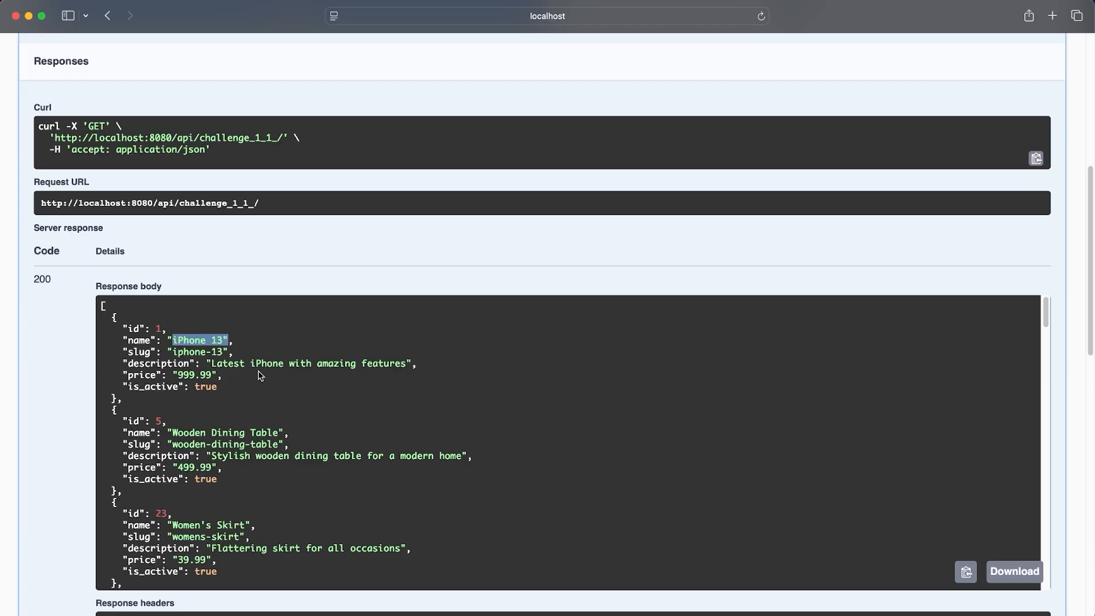
pyautogui.moveTo(1046, 318)
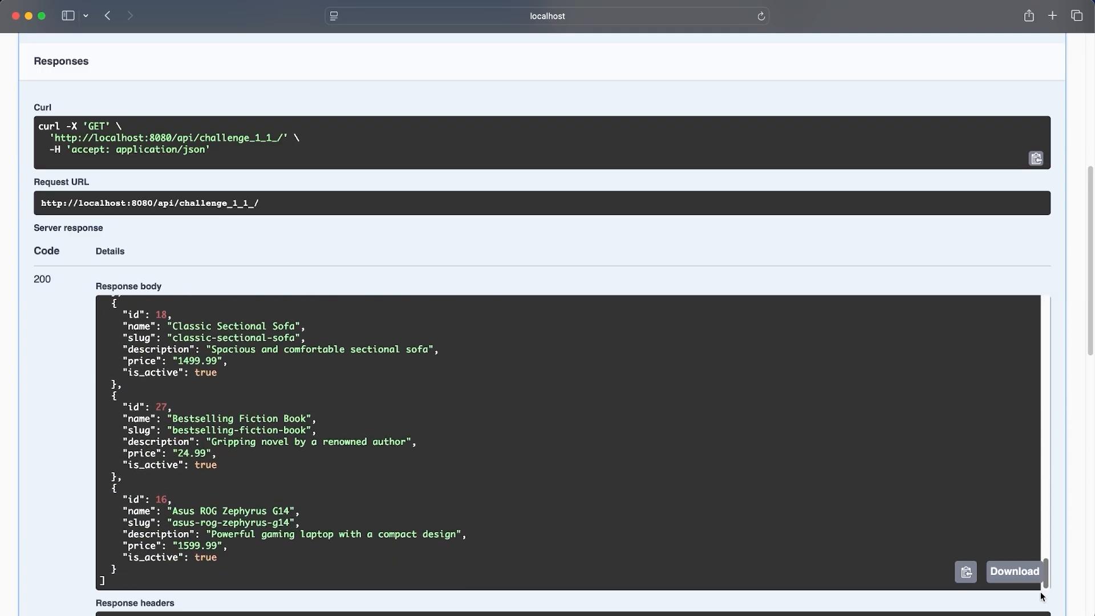
pyautogui.doubleClick(231, 511)
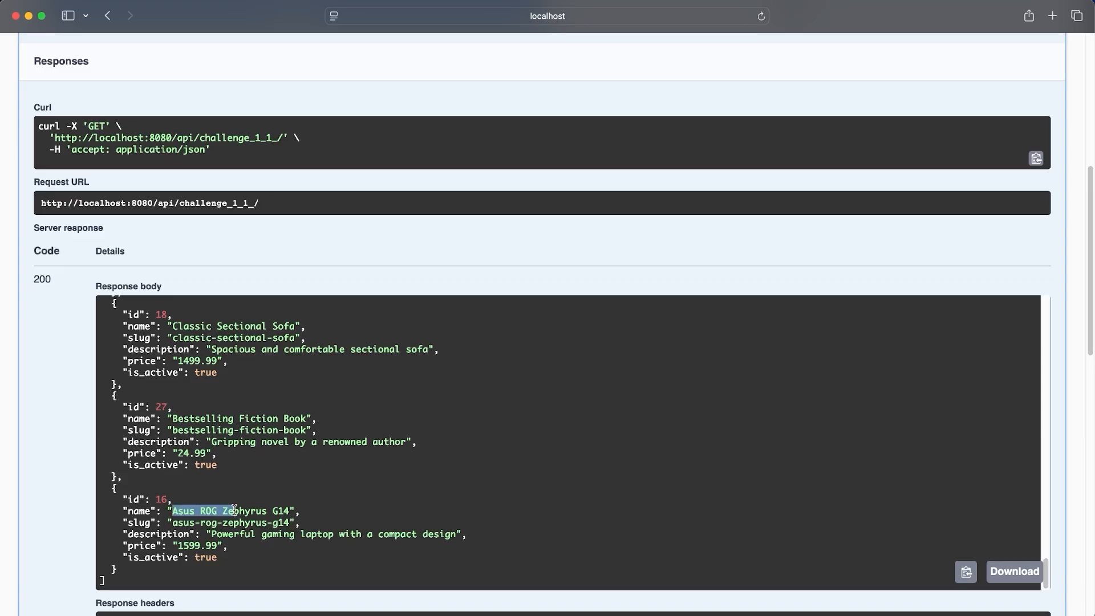